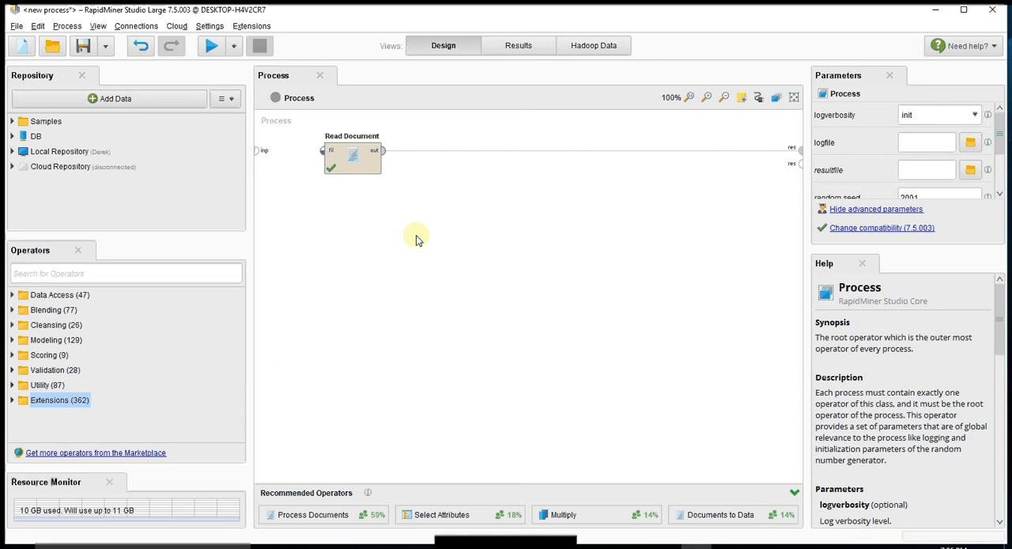
pyautogui.moveTo(358, 166)
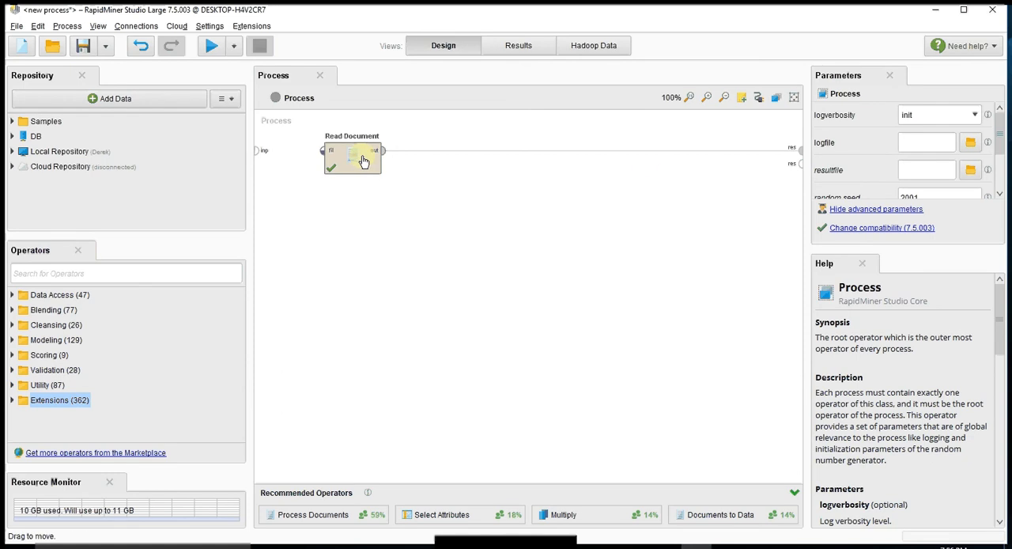
# Step: Run the Read Document process and scroll through the loaded Loch Ness sighting text in Results
pyautogui.moveTo(376, 150); pyautogui.dragTo(656, 150)
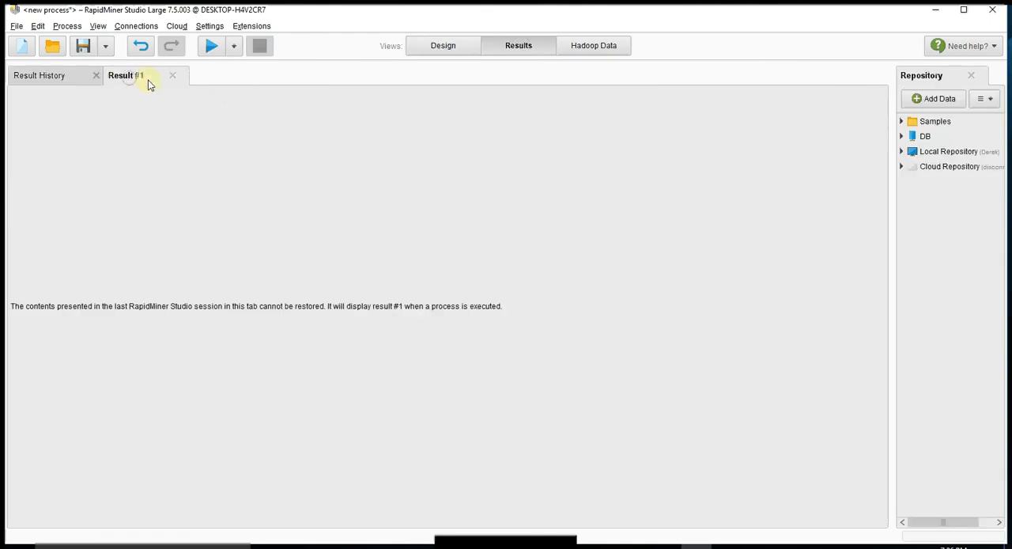
pyautogui.click(443, 44)
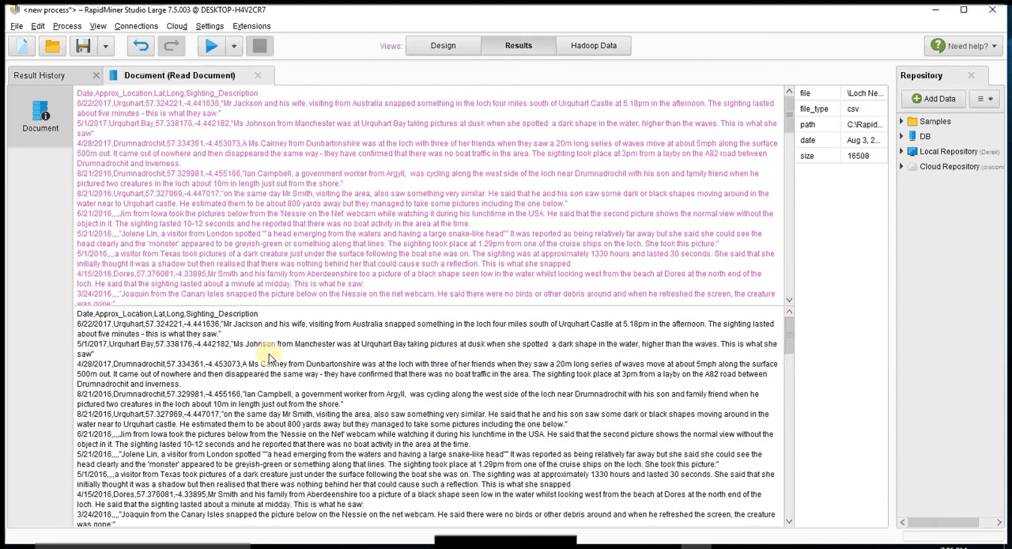
pyautogui.scroll(-3)
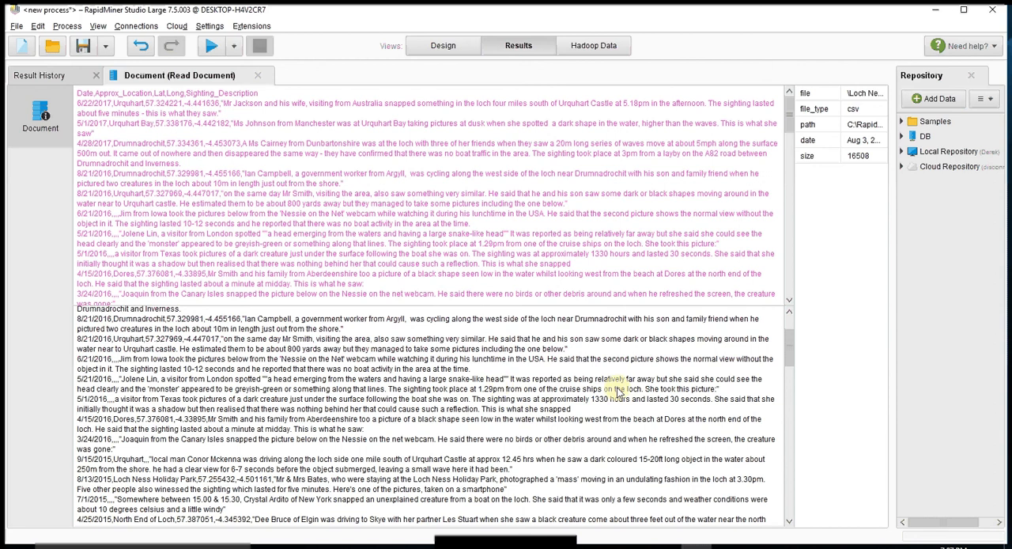
pyautogui.moveTo(449, 50)
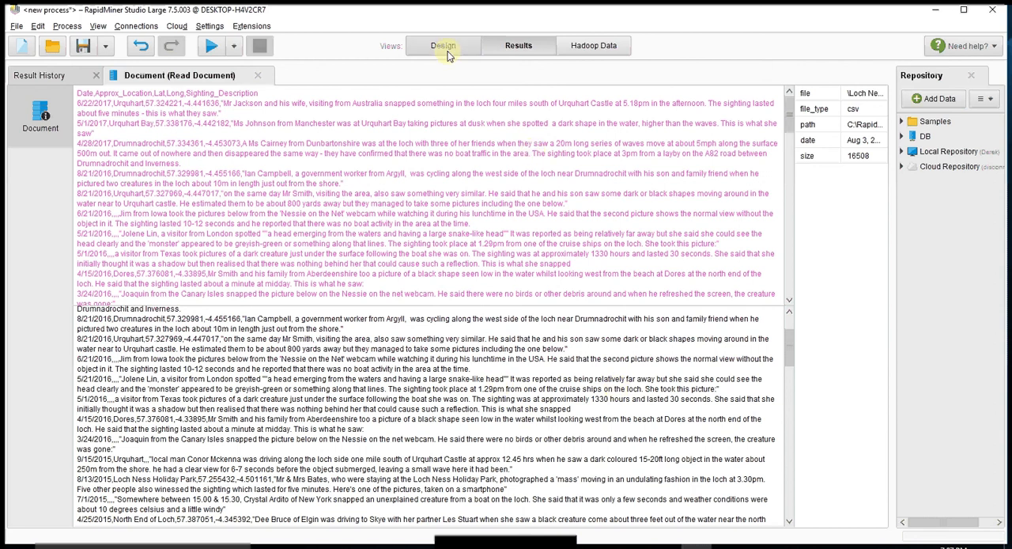
# Step: Place a Process Documents operator after Read Document and enter its empty inner subprocess
pyautogui.click(441, 44)
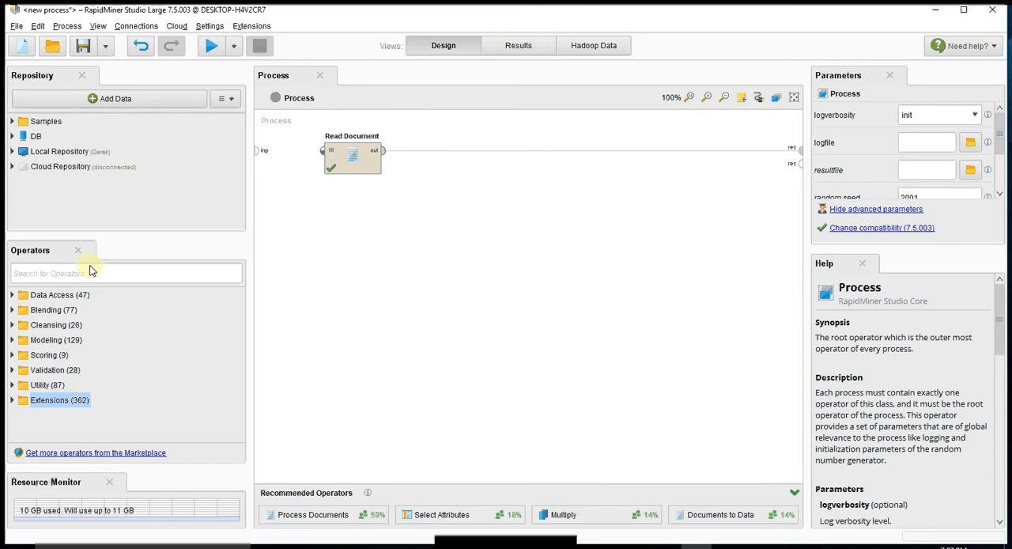
pyautogui.write('process docu')
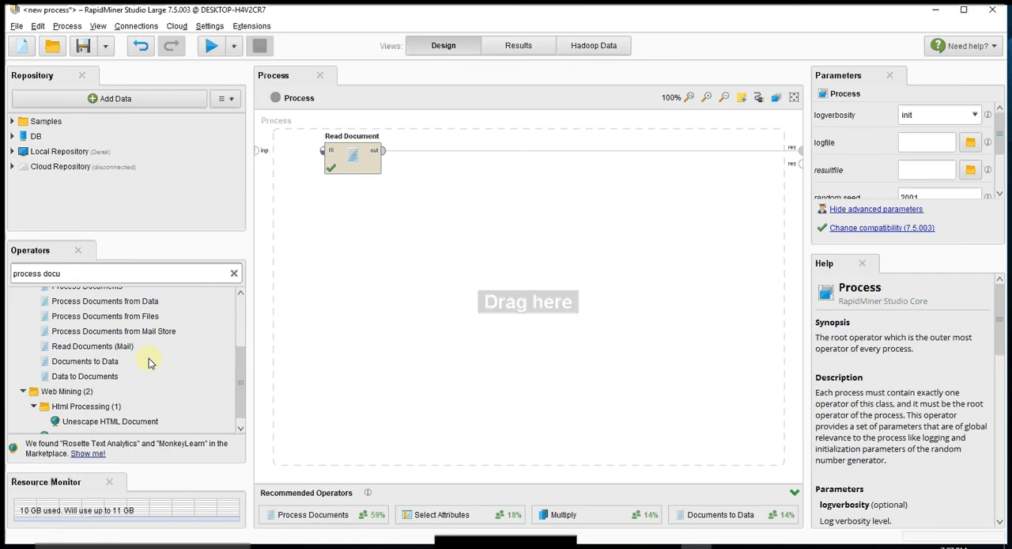
pyautogui.click(87, 303)
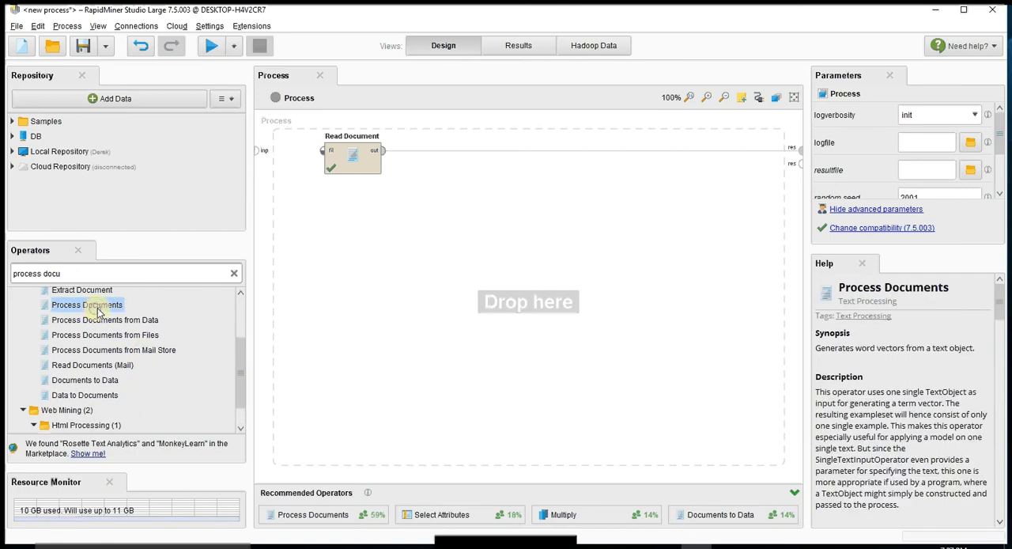
pyautogui.moveTo(86, 304); pyautogui.dragTo(436, 158)
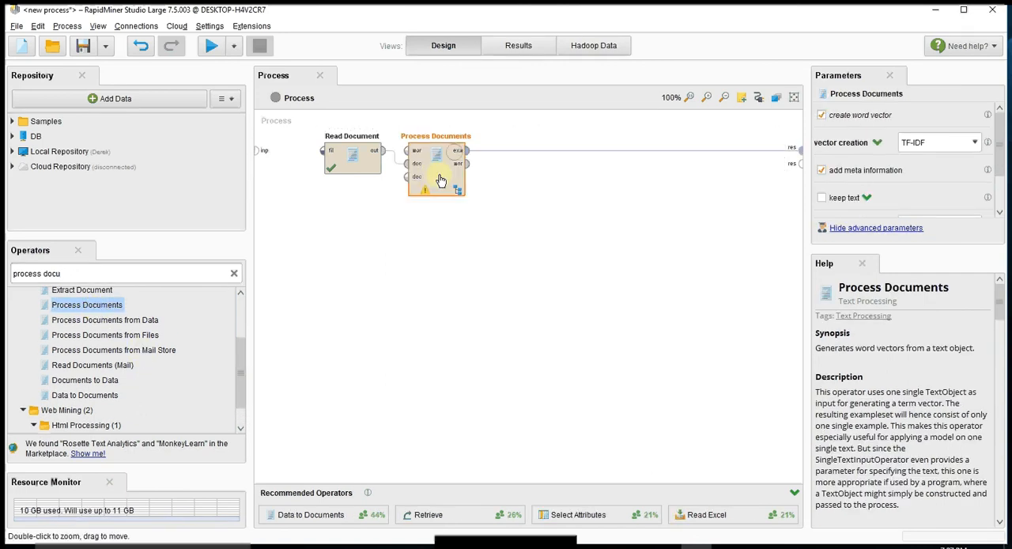
pyautogui.doubleClick(437, 166)
pyautogui.write('t')
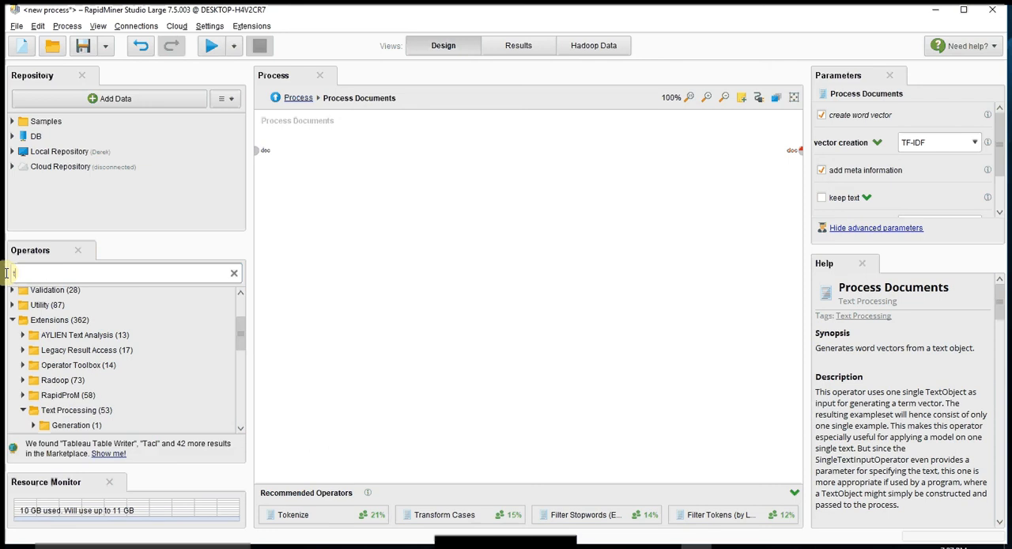
# Step: Chain Tokenize then Transform Cases (lower case) inside the Process Documents subprocess
pyautogui.write('oken')
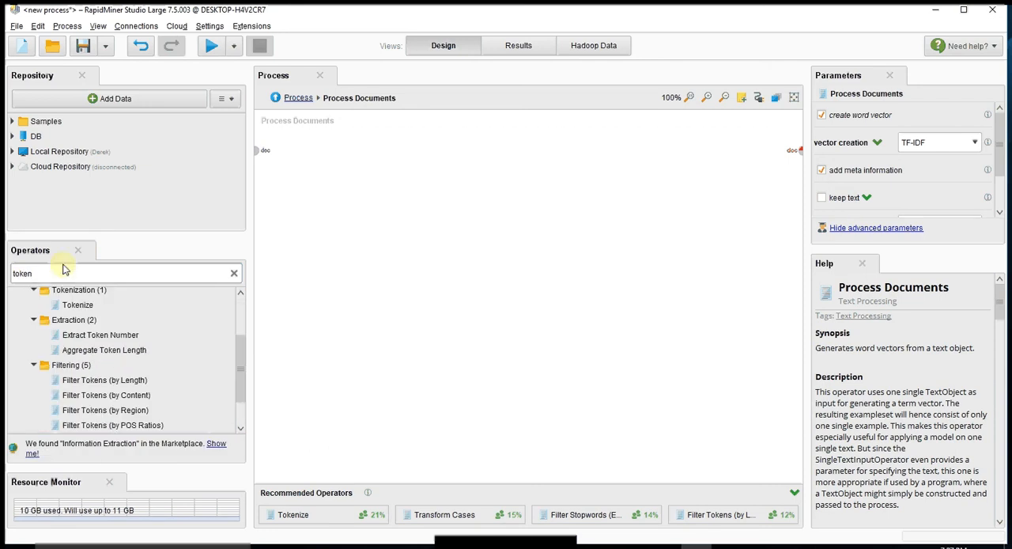
pyautogui.click(77, 304)
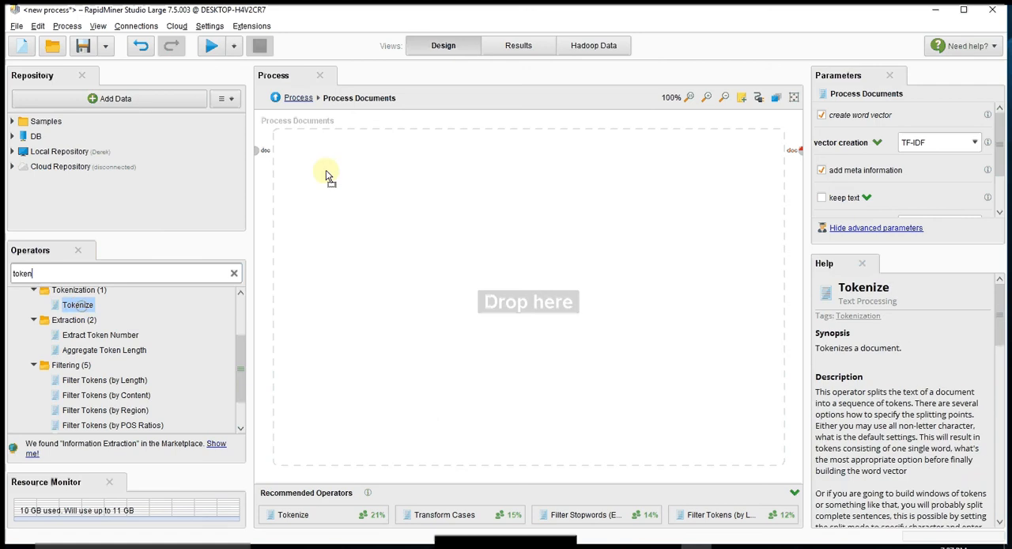
pyautogui.moveTo(78, 304); pyautogui.dragTo(351, 155)
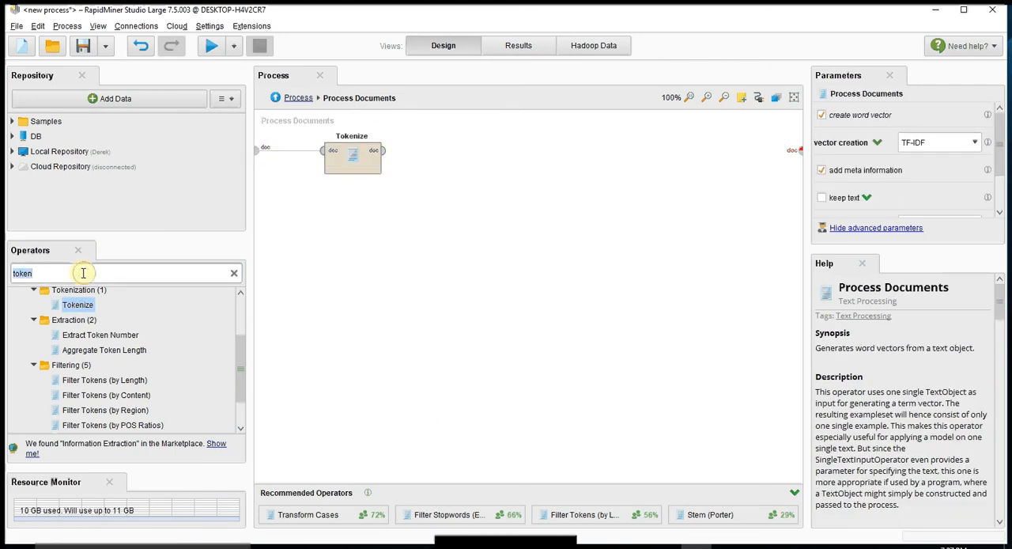
pyautogui.write('transfor')
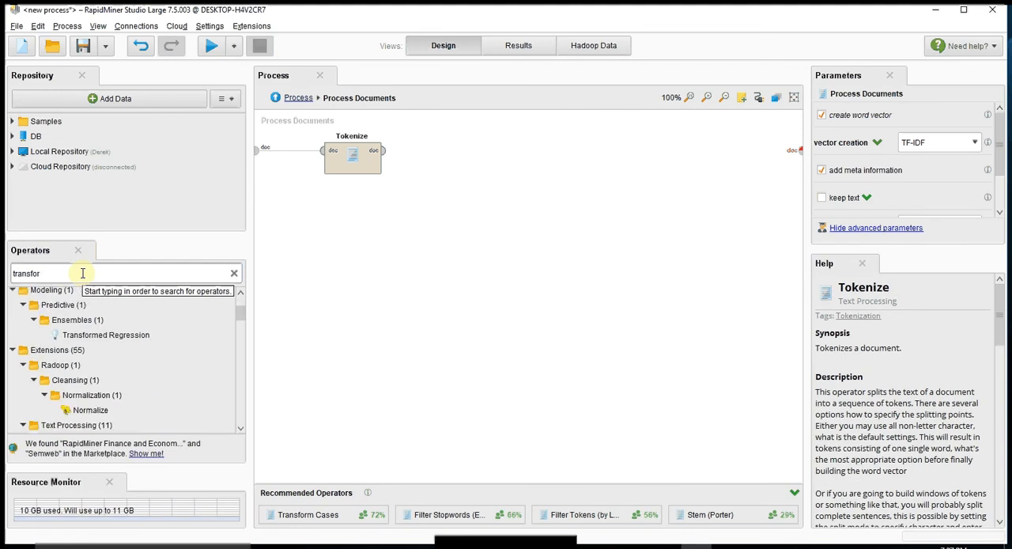
pyautogui.write('transform c')
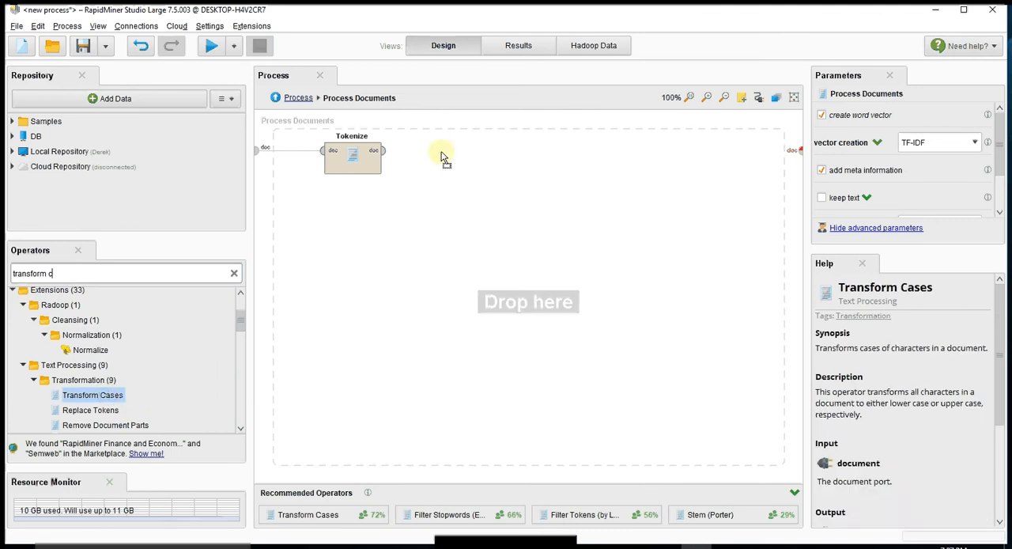
pyautogui.moveTo(91, 393); pyautogui.dragTo(436, 155)
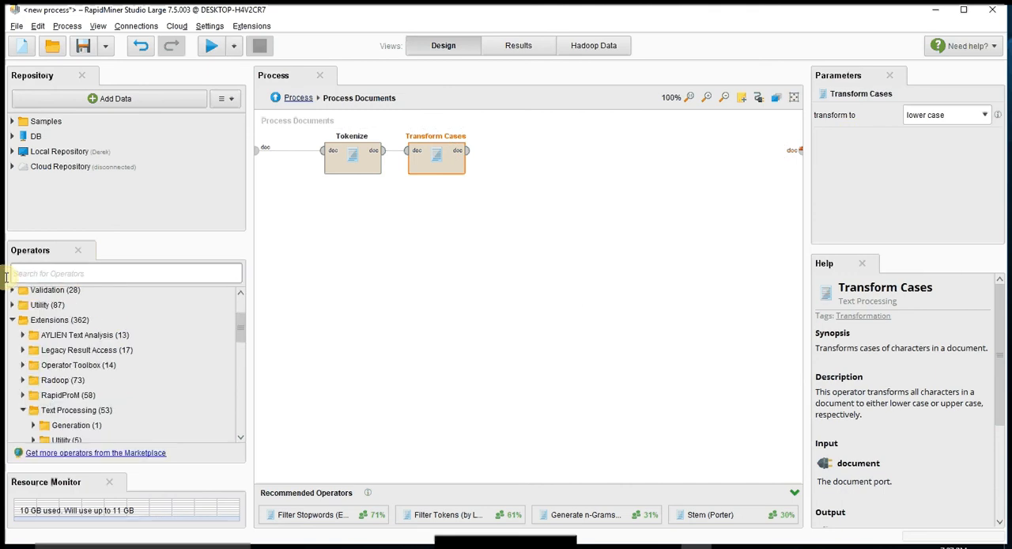
# Step: Add Filter Stopwords (English) after Transform Cases, followed by Filter Tokens (by Length) keeping 4–25 characters
pyautogui.write('filter stop')
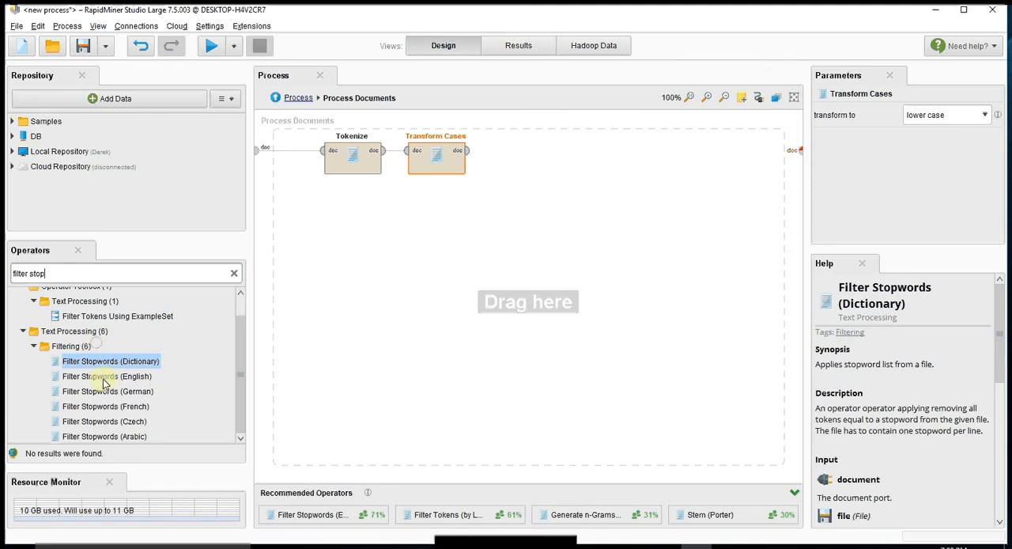
pyautogui.moveTo(107, 377); pyautogui.dragTo(518, 155)
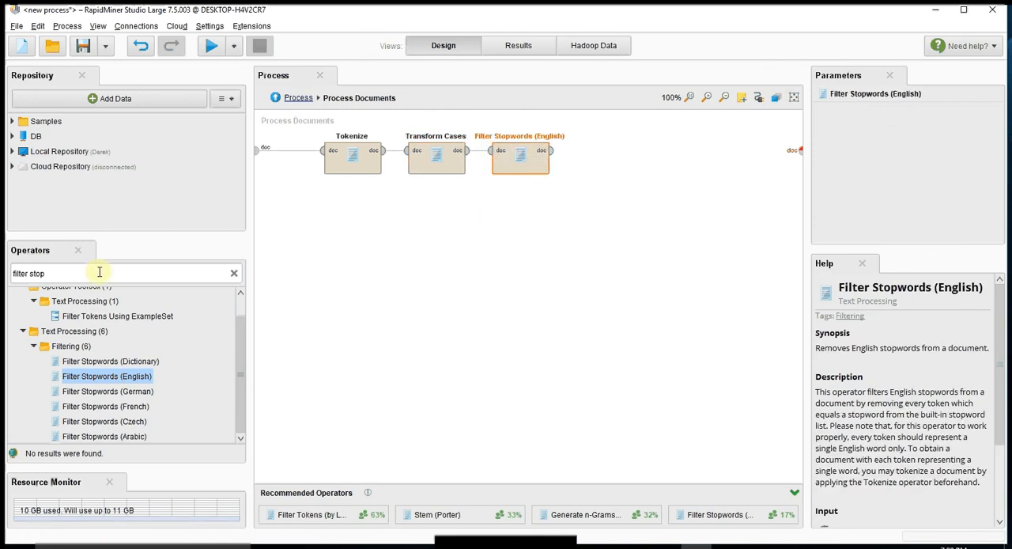
pyautogui.moveTo(98, 272)
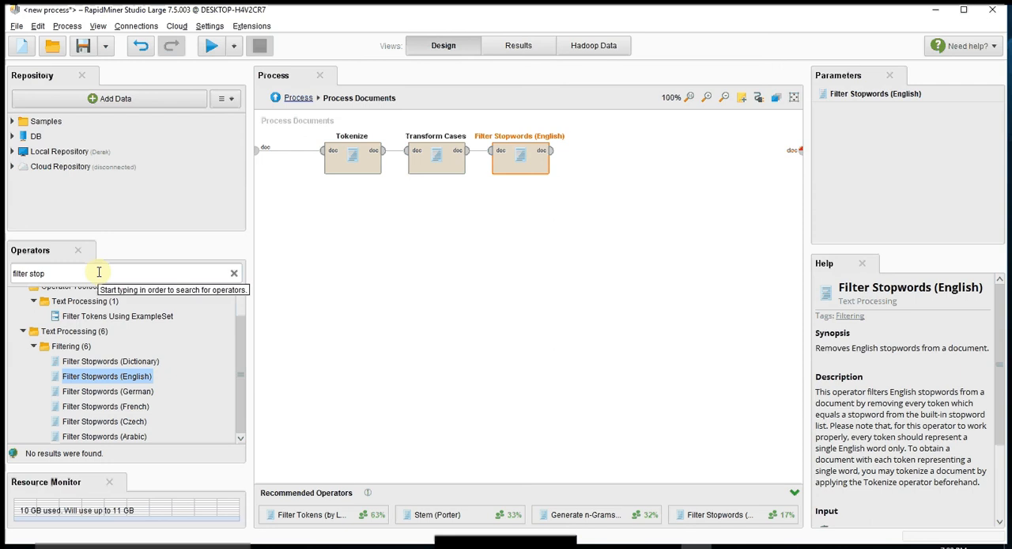
pyautogui.tripleClick(47, 272)
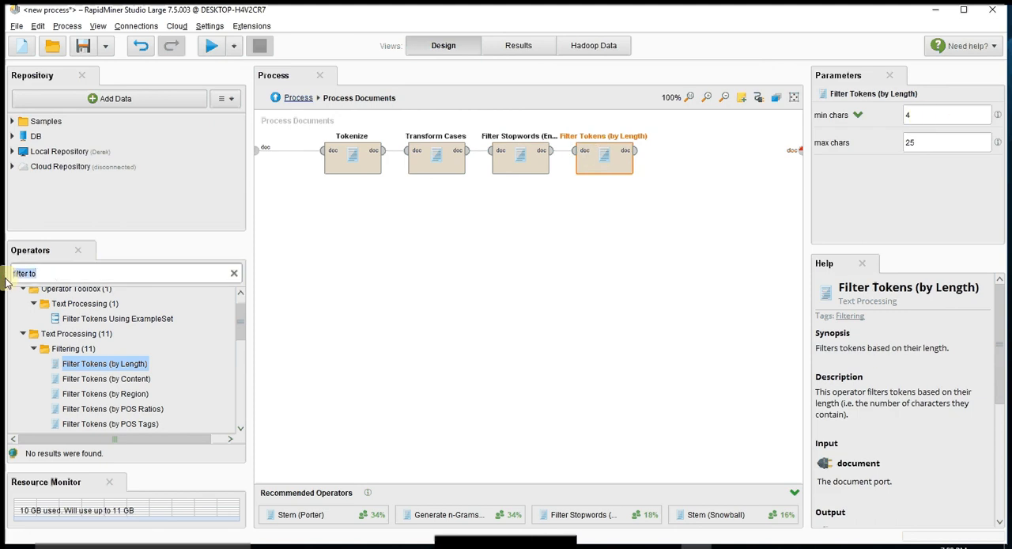
# Step: Finish the chain with Stem (Snowball) wired to the subprocess output and run the whole process
pyautogui.write('stem')
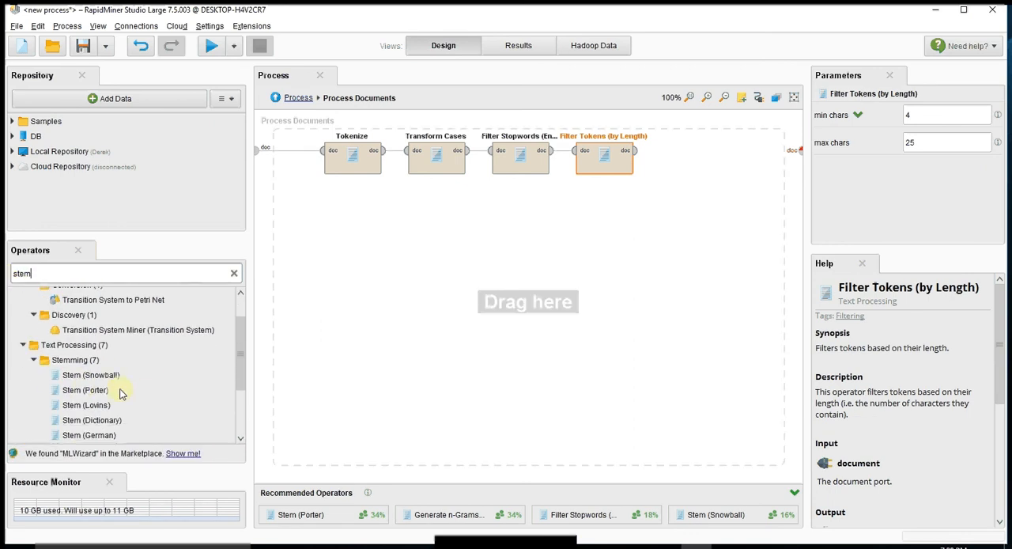
pyautogui.moveTo(98, 376)
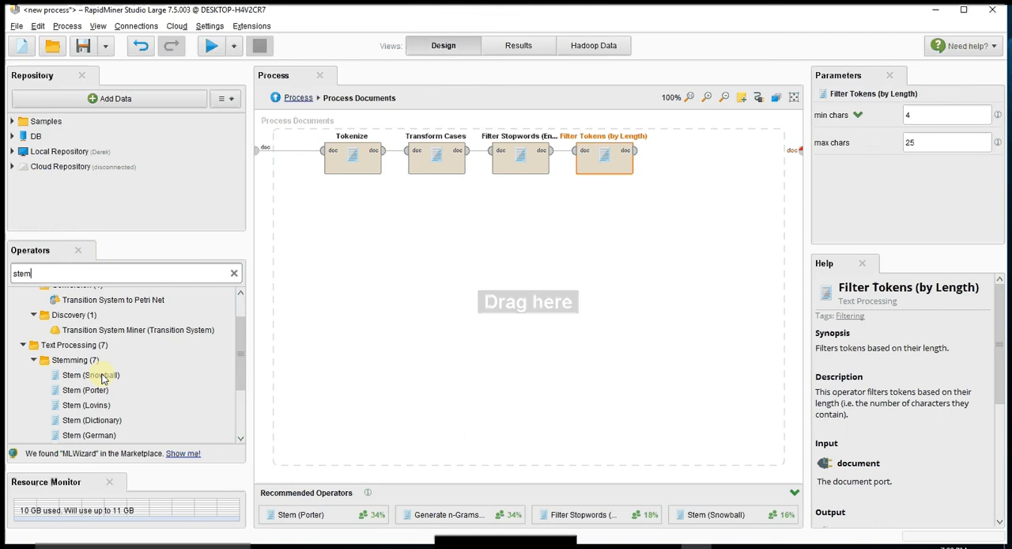
pyautogui.moveTo(92, 375); pyautogui.dragTo(687, 155)
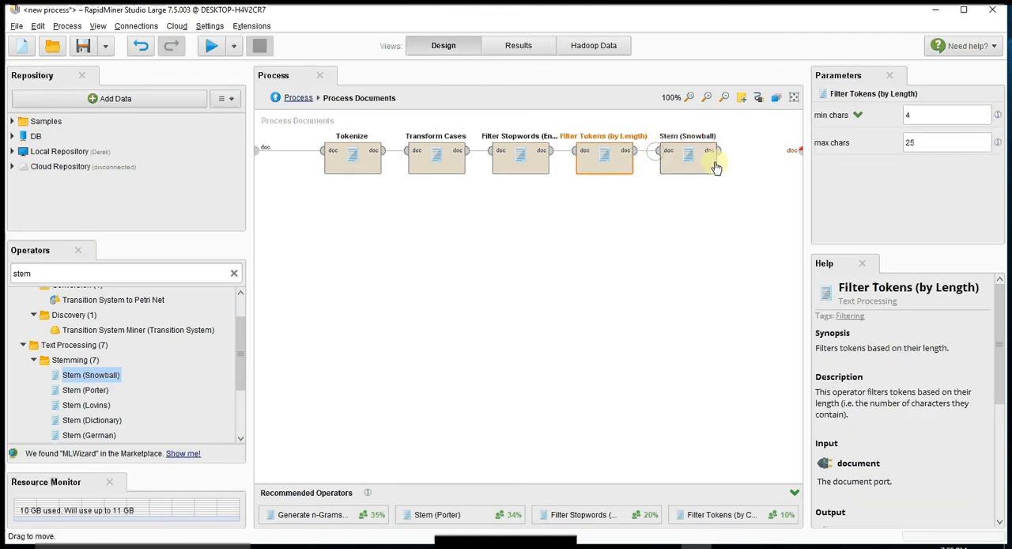
pyautogui.click(686, 155)
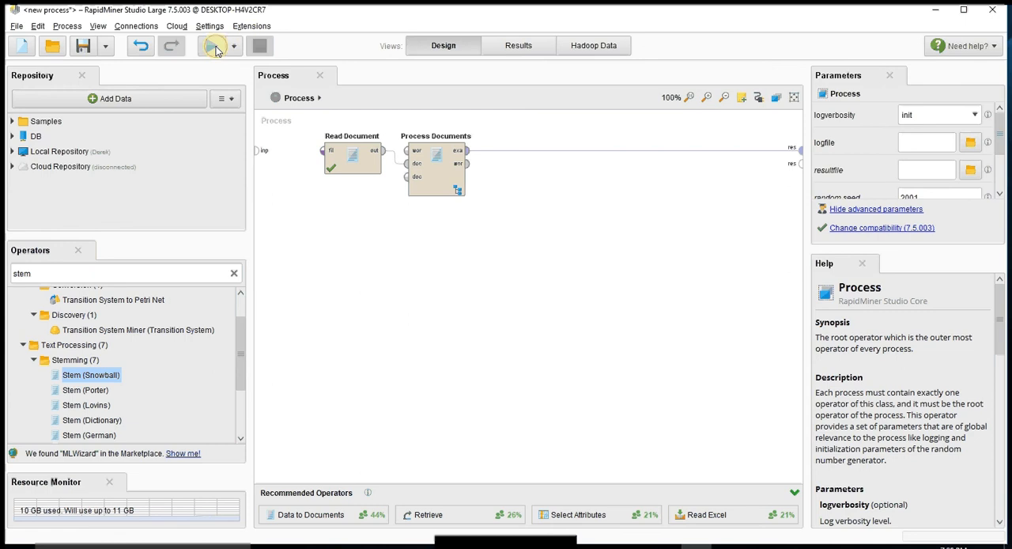
pyautogui.click(209, 44)
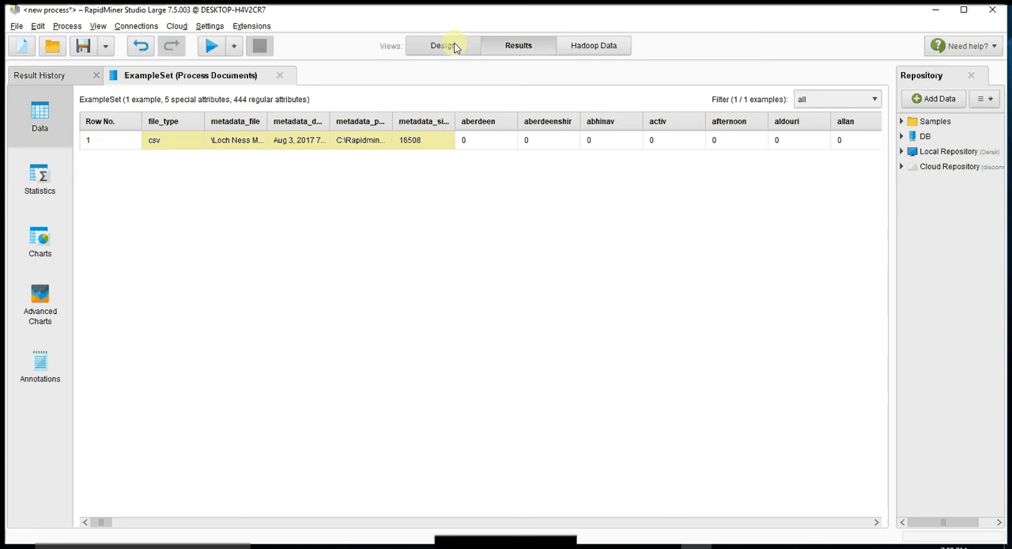
# Step: Switch from the results back to the Design view showing Process Documents with TF-IDF word vectors
pyautogui.click(442, 44)
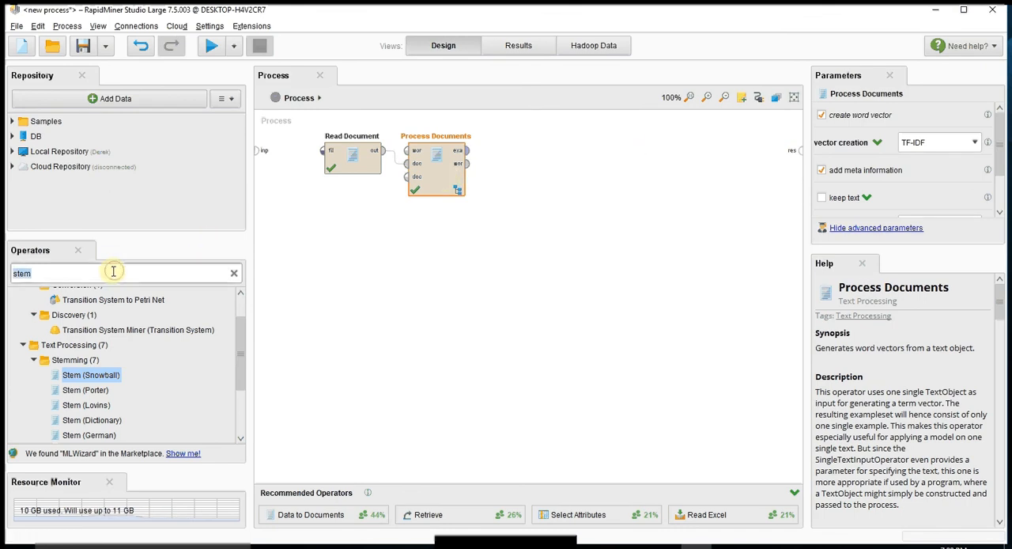
# Step: Add WordList to Data and Write Excel after Process Documents, connecting Write Excel to the res port
pyautogui.write('wordli')
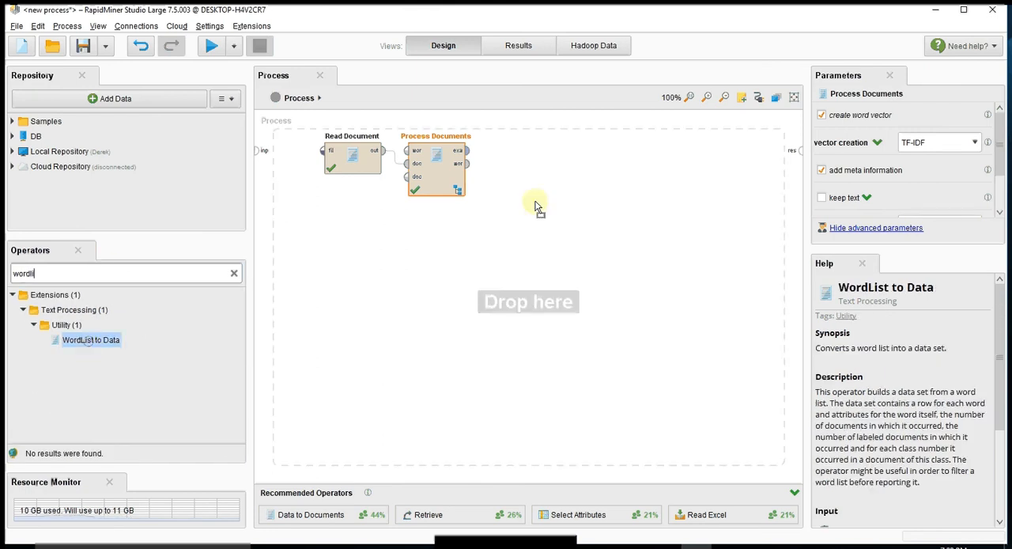
pyautogui.moveTo(90, 339); pyautogui.dragTo(518, 219)
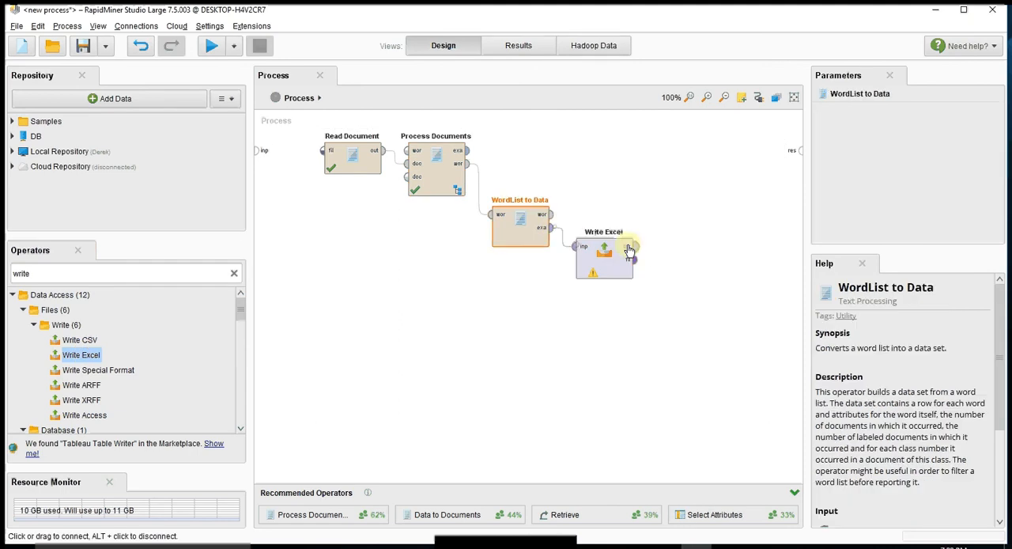
pyautogui.moveTo(629, 248)
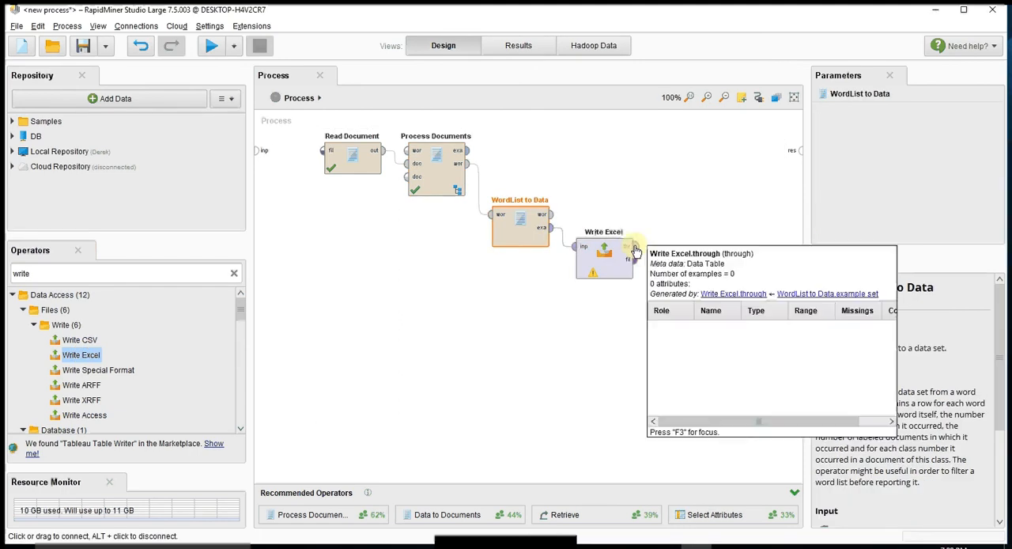
pyautogui.click(603, 256)
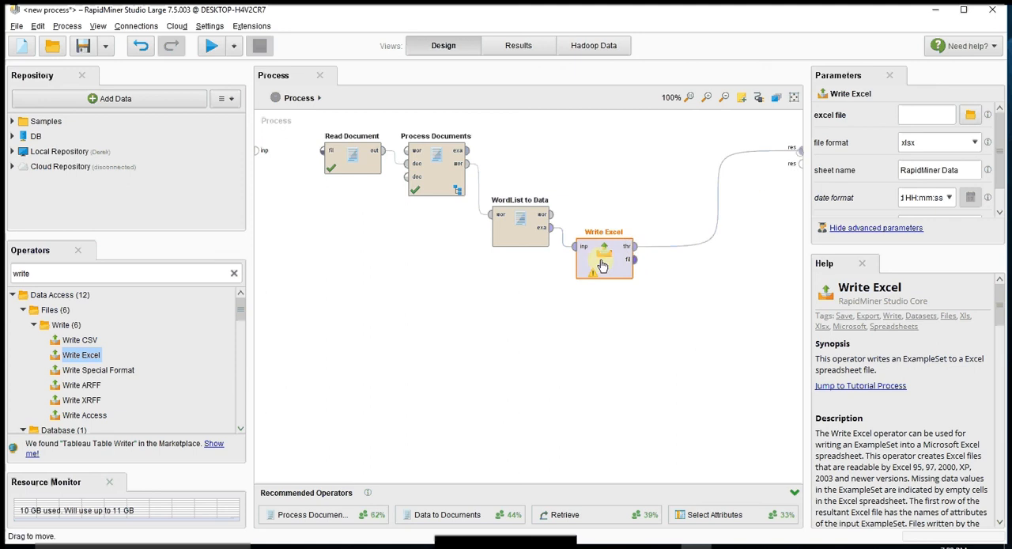
pyautogui.moveTo(604, 256); pyautogui.dragTo(645, 227)
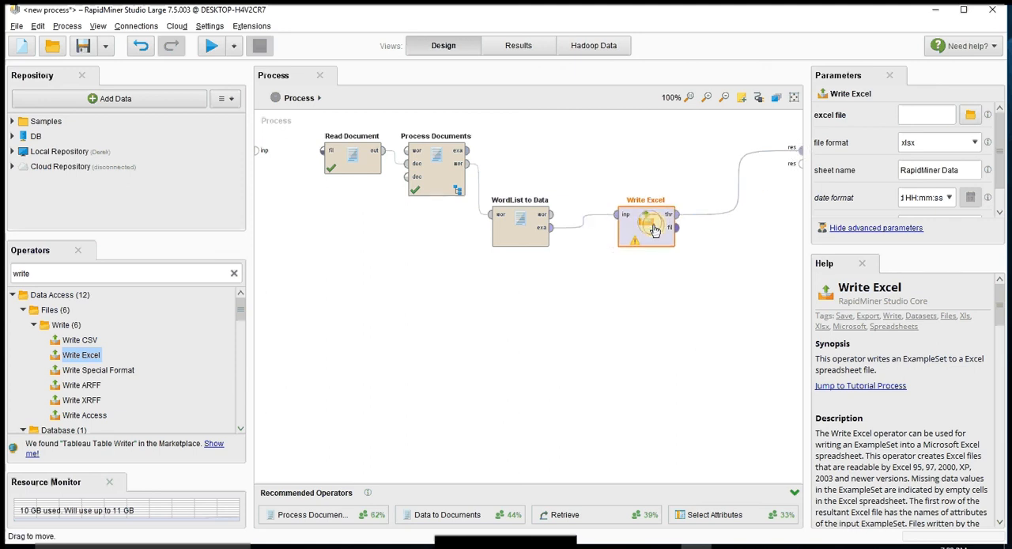
# Step: Set Write Excel's output file to the 'lochne' Excel path in Parameters
pyautogui.click(925, 114)
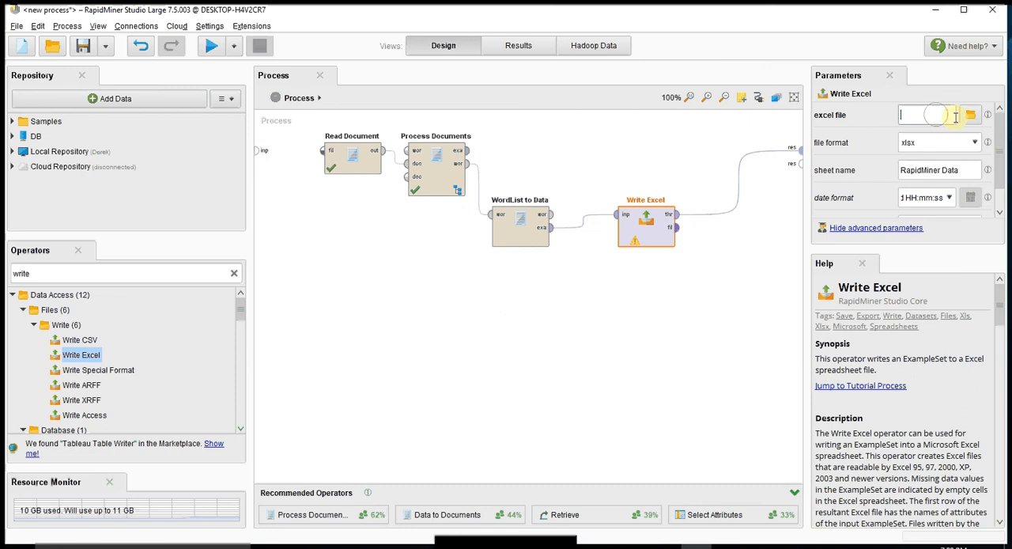
pyautogui.write('lochne')
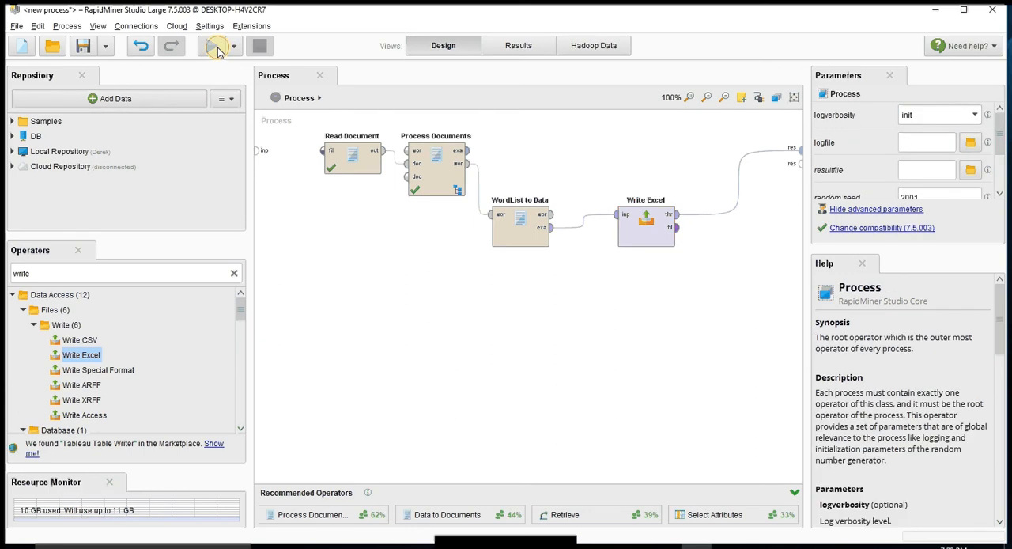
# Step: Run the process and sort the 444-word ExampleSet by total count descending, loch topping at 50
pyautogui.click(212, 49)
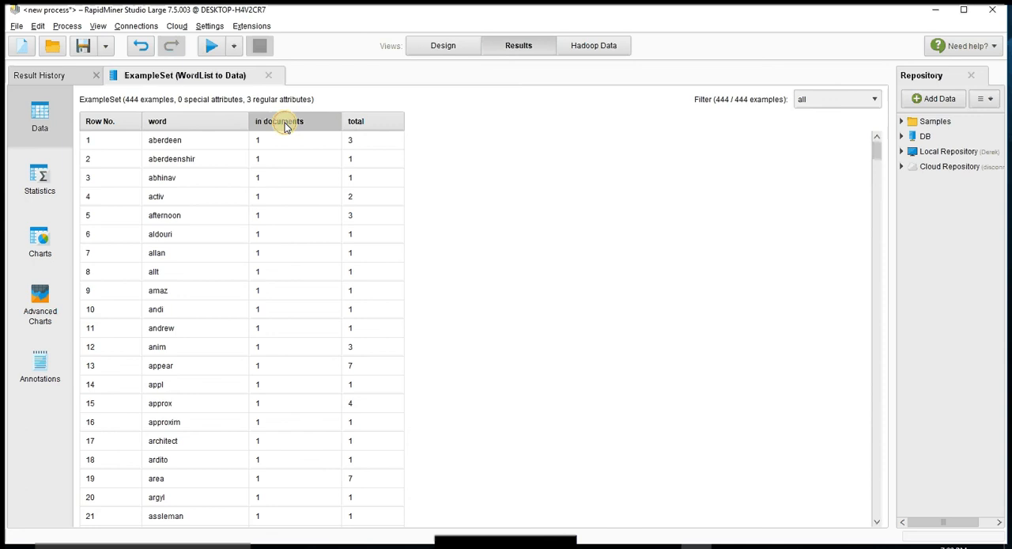
pyautogui.click(278, 120)
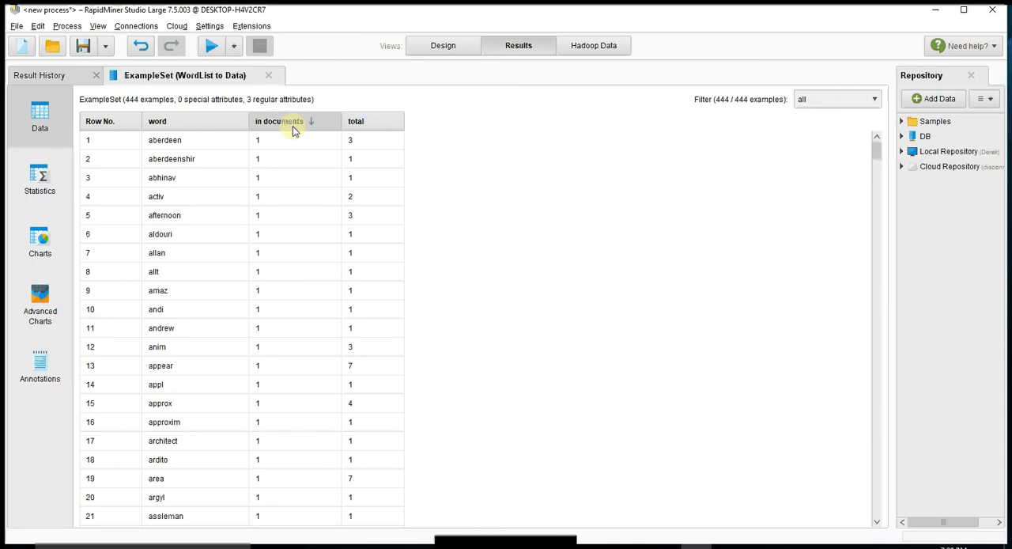
pyautogui.click(357, 120)
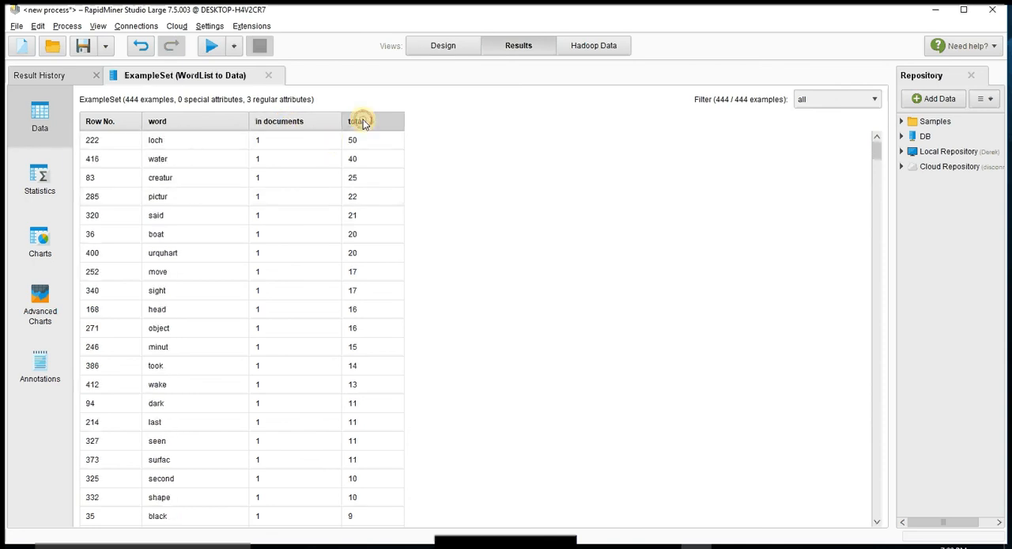
pyautogui.click(362, 120)
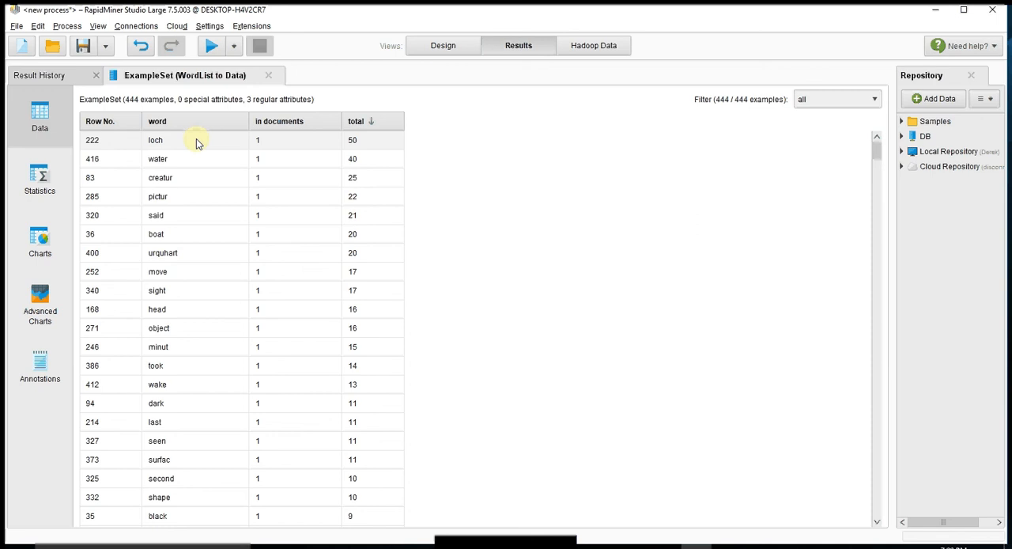
pyautogui.moveTo(339, 166)
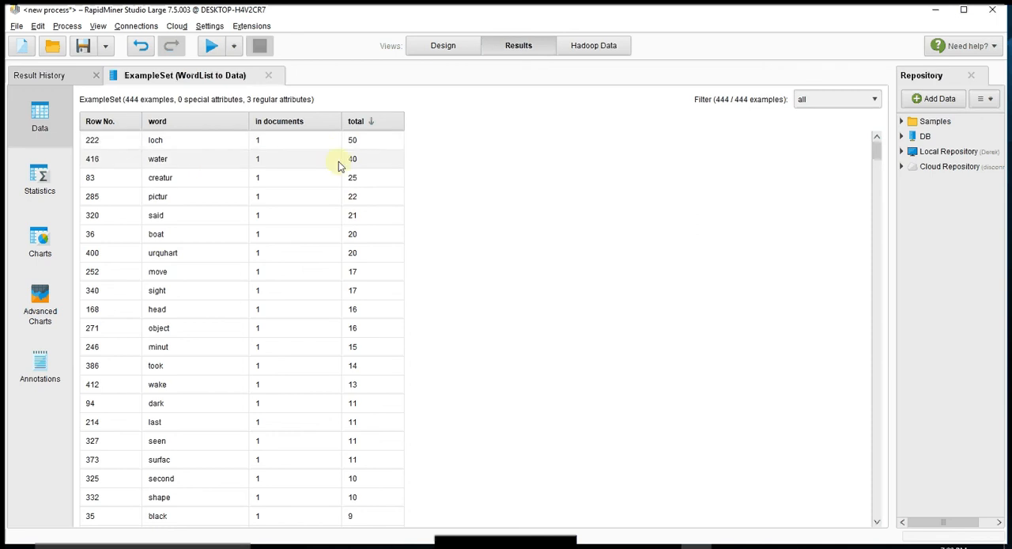
pyautogui.moveTo(207, 183)
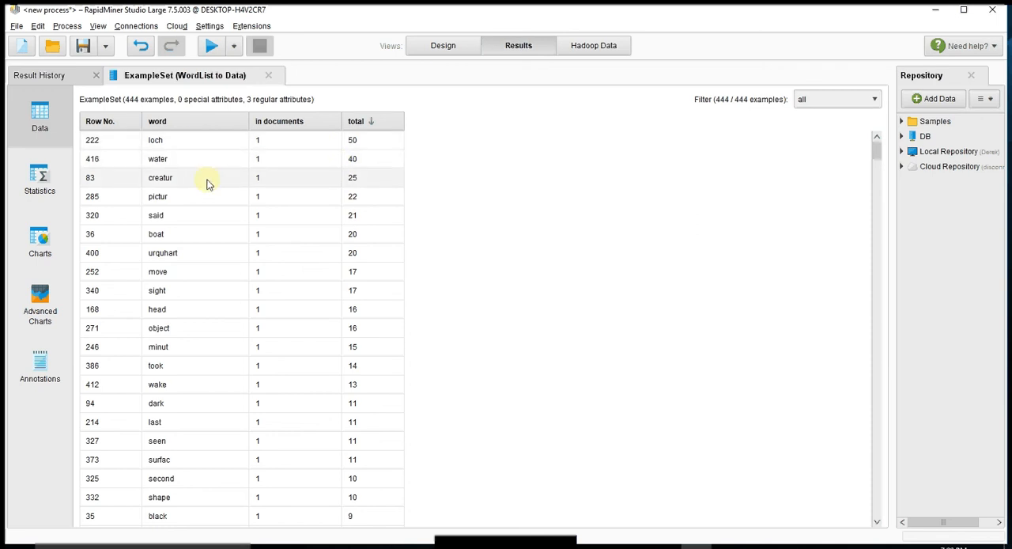
pyautogui.moveTo(204, 184)
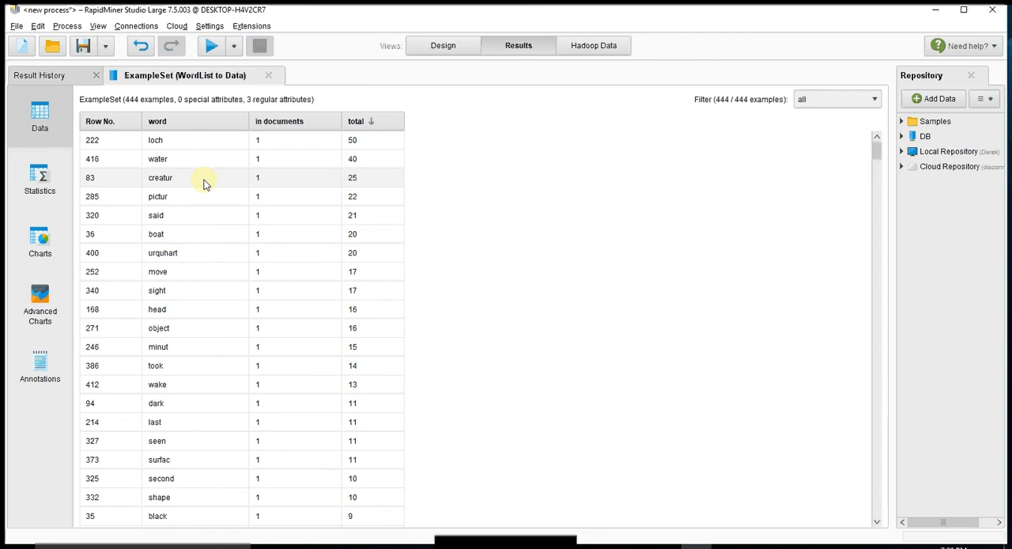
pyautogui.moveTo(203, 196)
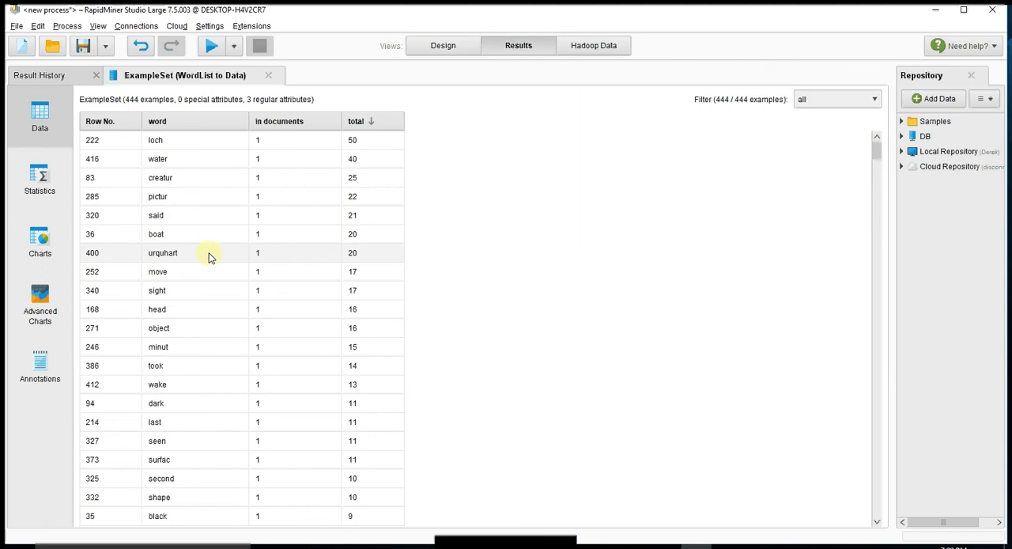
pyautogui.moveTo(442, 148)
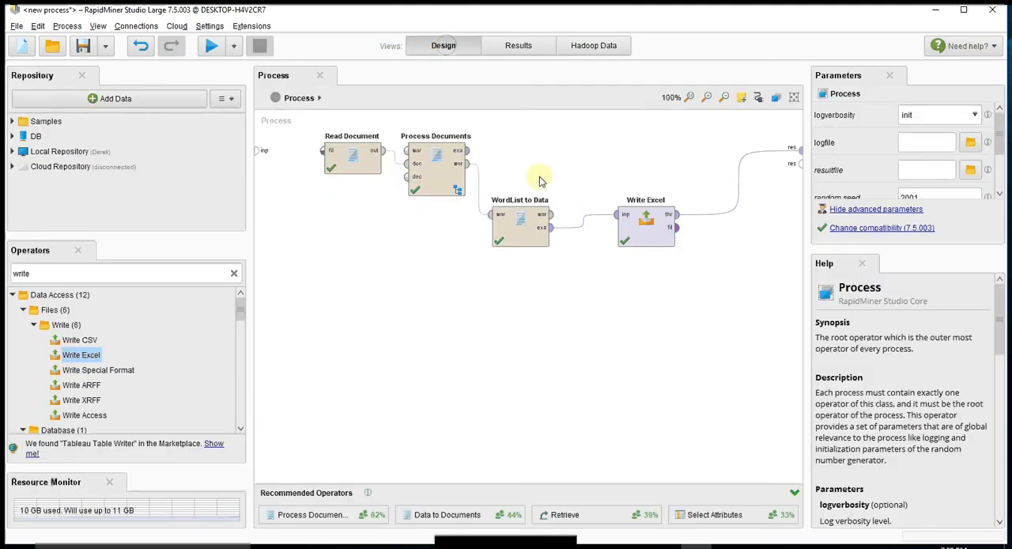
pyautogui.moveTo(264, 94)
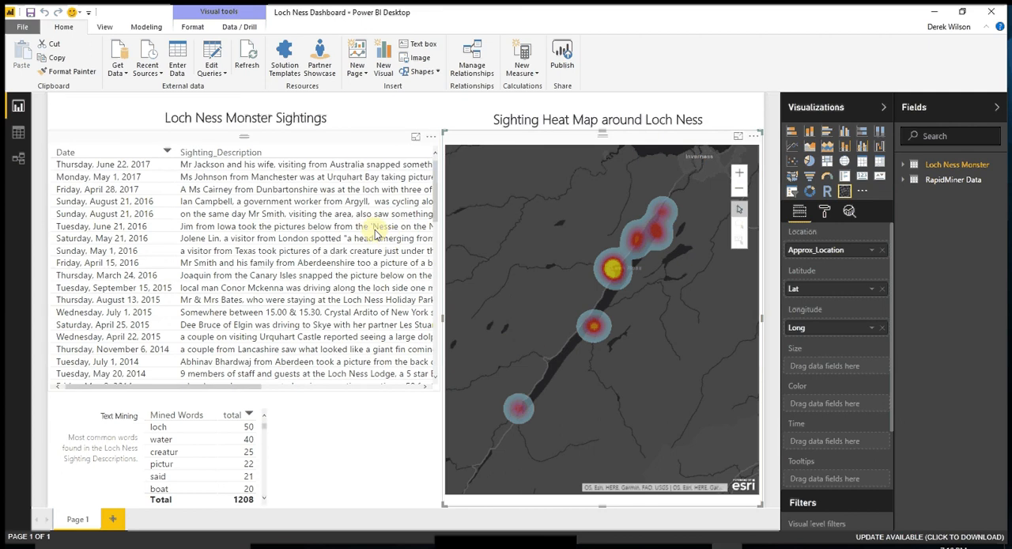
pyautogui.moveTo(371, 228)
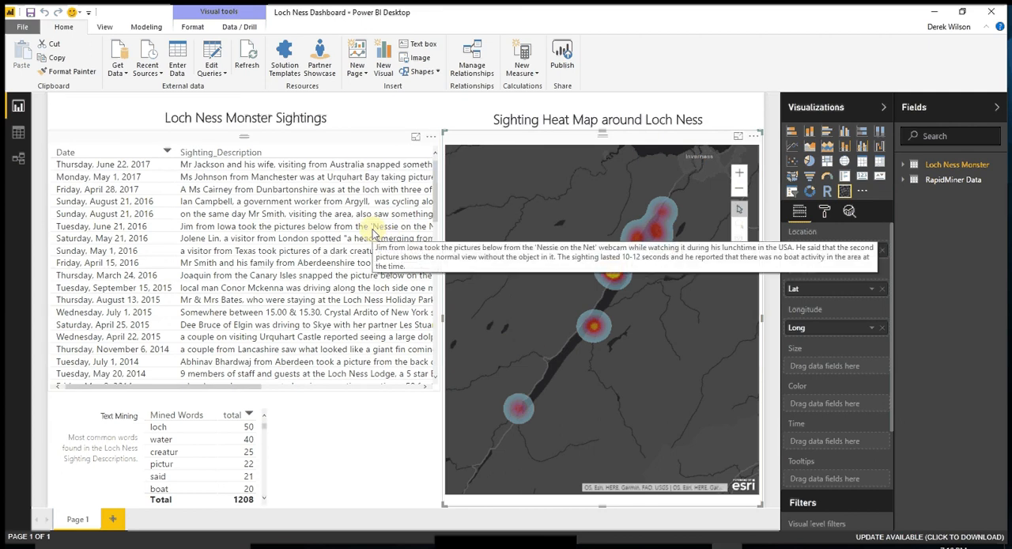
pyautogui.moveTo(329, 214)
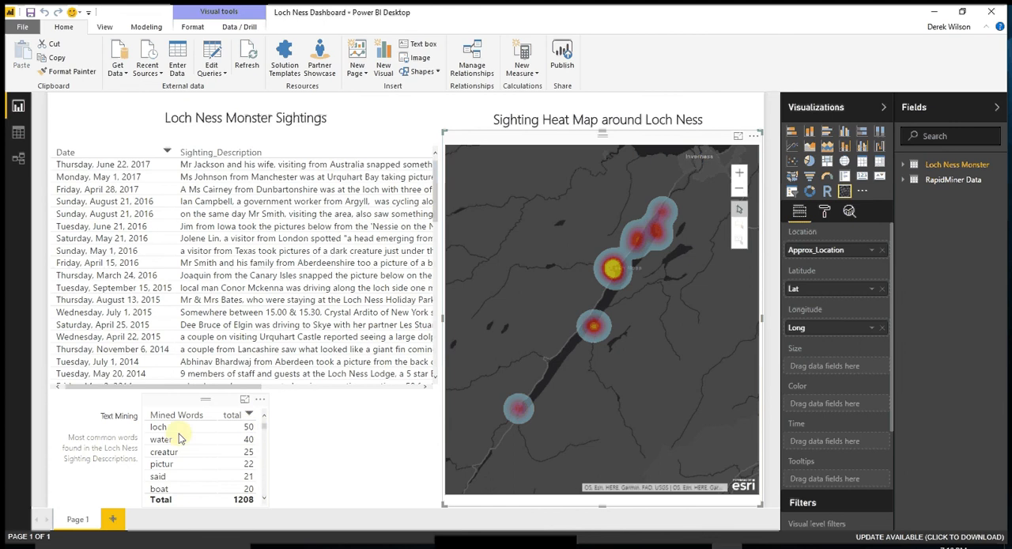
pyautogui.moveTo(180, 439)
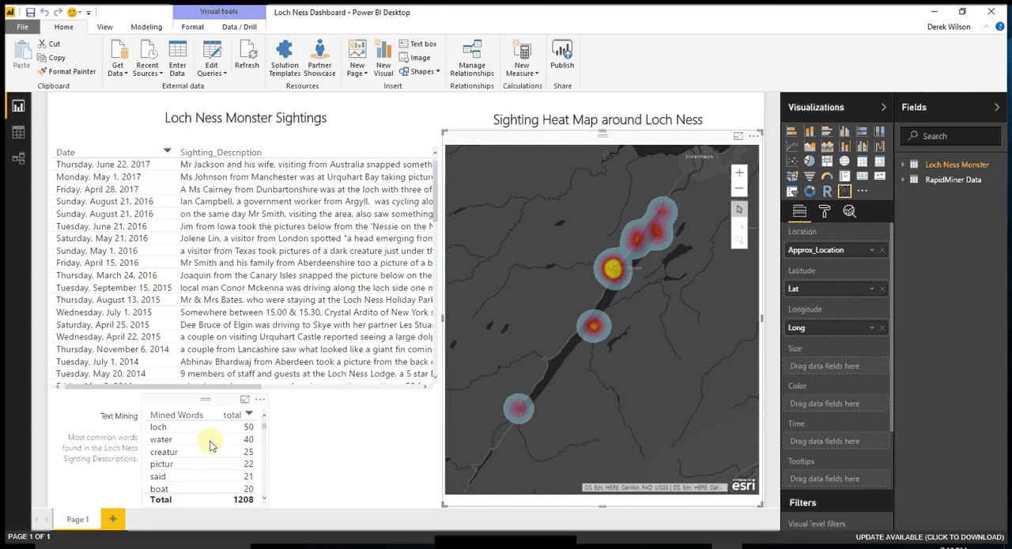
pyautogui.moveTo(212, 444)
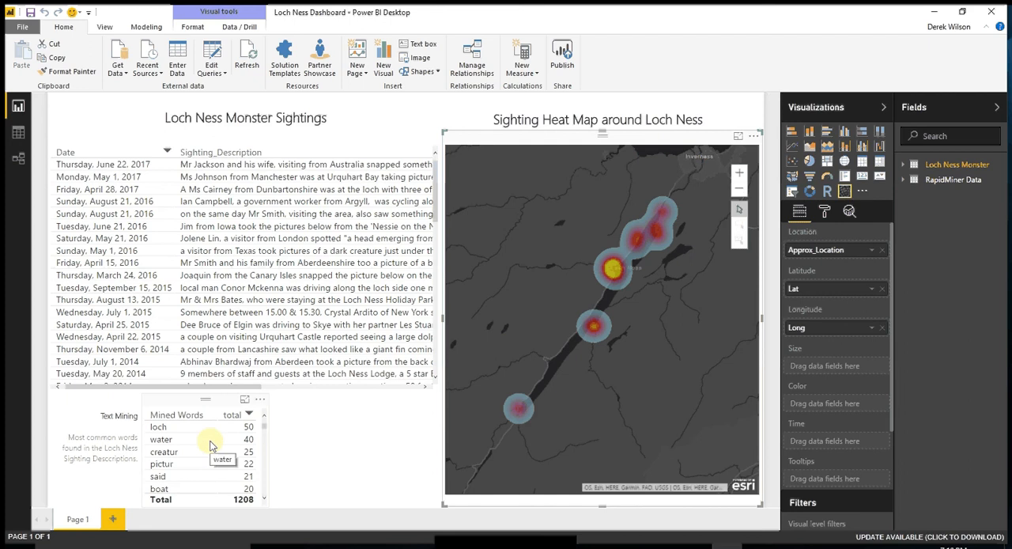
pyautogui.moveTo(218, 439)
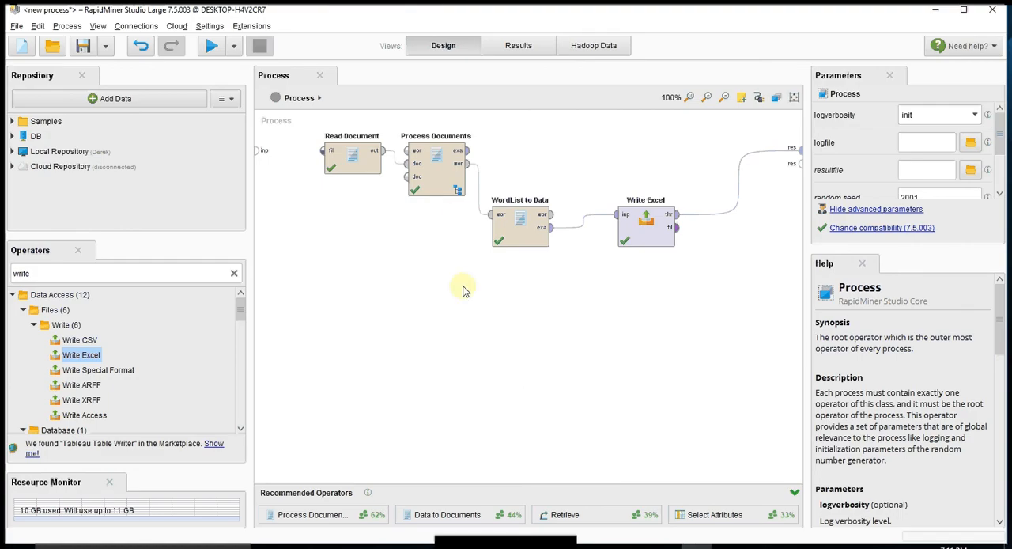
pyautogui.moveTo(481, 244)
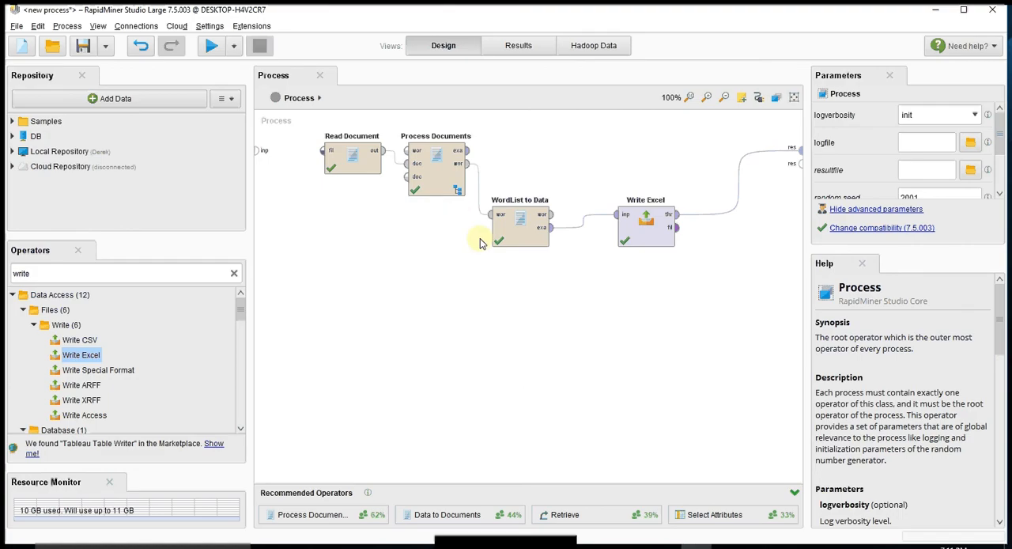